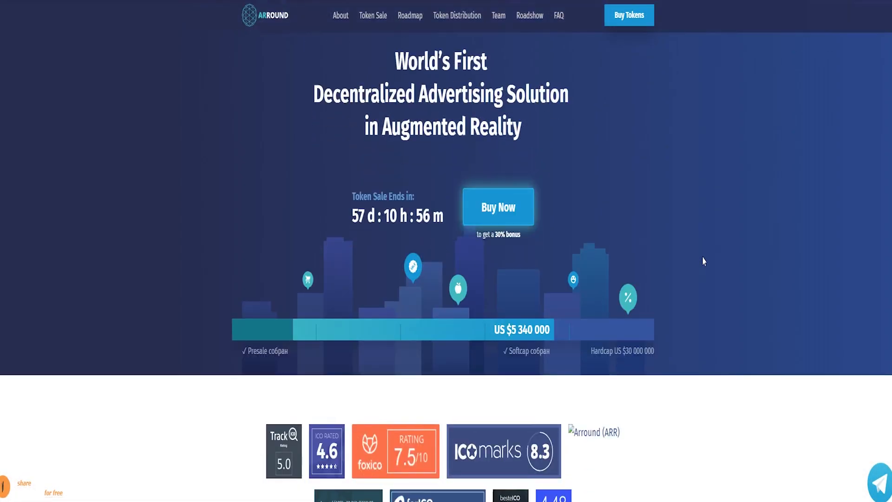
Step: Scroll past the ratings and intro to the whitepaper, one-pager, pitch deck and legal PDFs
scroll("down", 3)
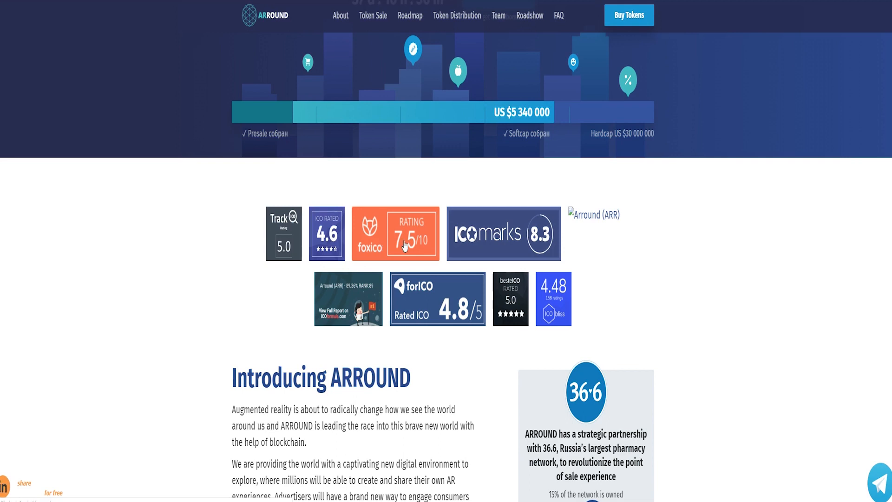
mouse_move(375, 306)
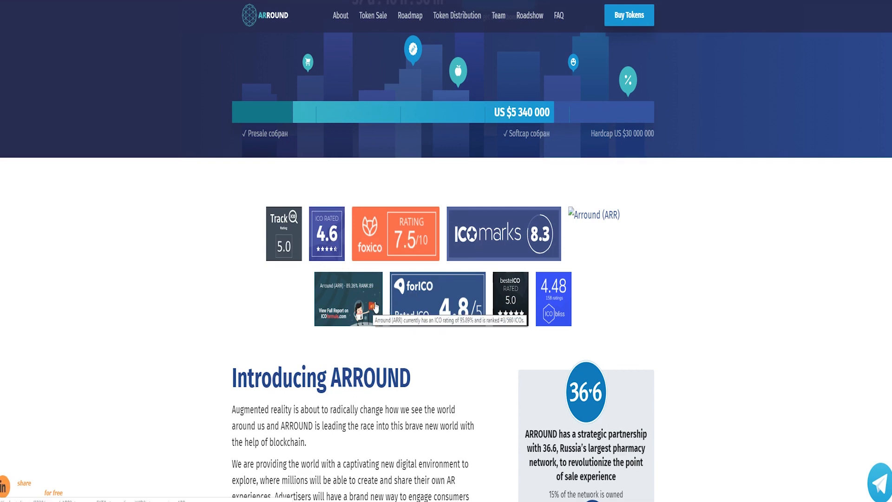
scroll("down", 3)
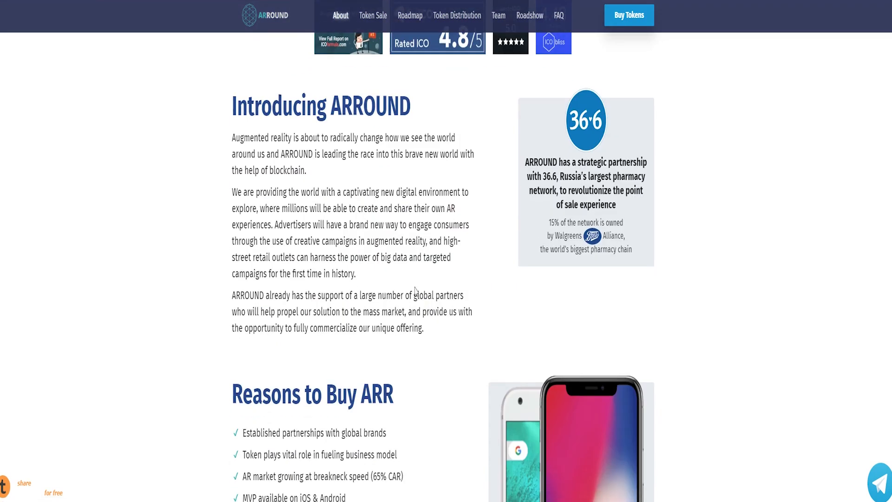
scroll("down", 3)
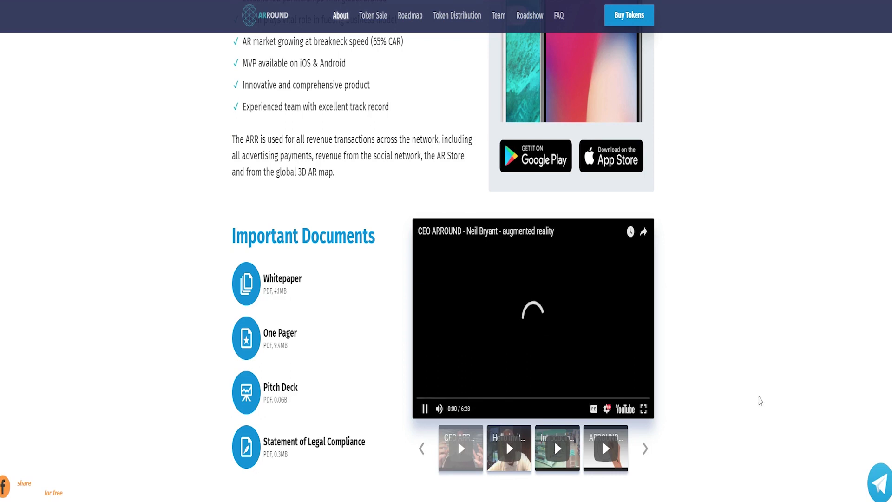
scroll("down", 3)
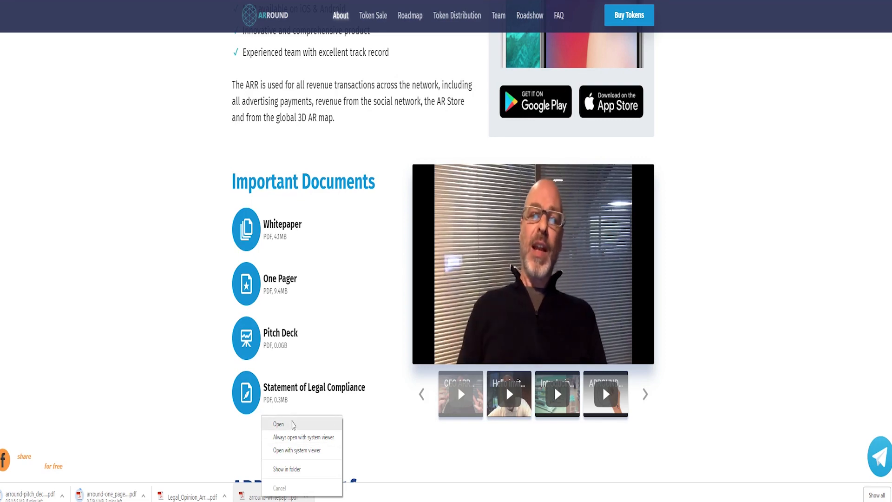
Step: Open the downloaded document and load the Introducing ARROUND video into the player
left_click(278, 424)
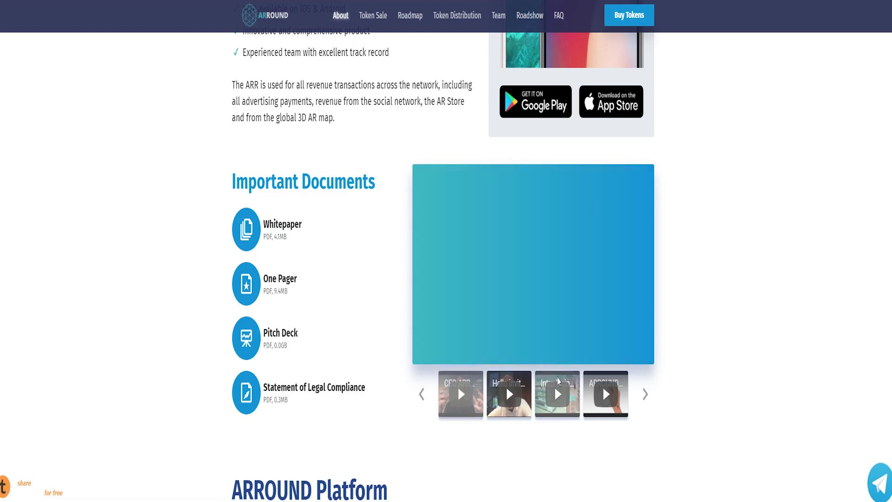
left_click(557, 394)
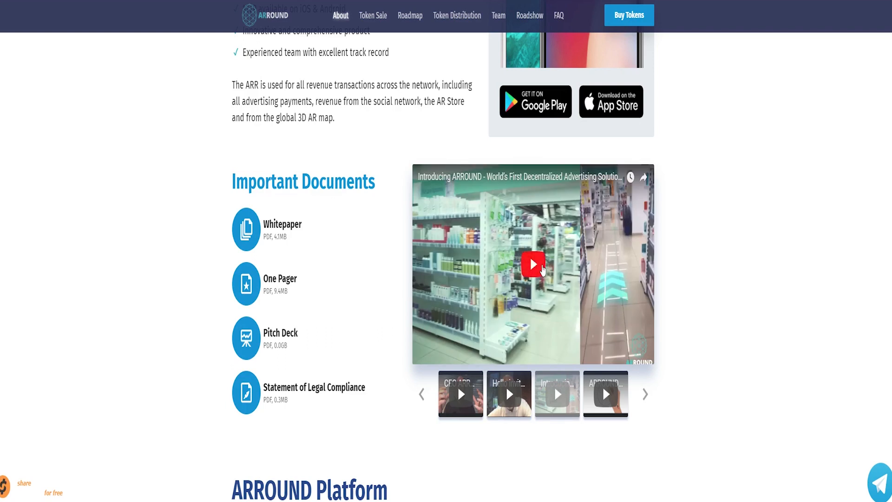
Step: Play the Introducing ARROUND video showing AR shopping in a 36.6 pharmacy
left_click(533, 264)
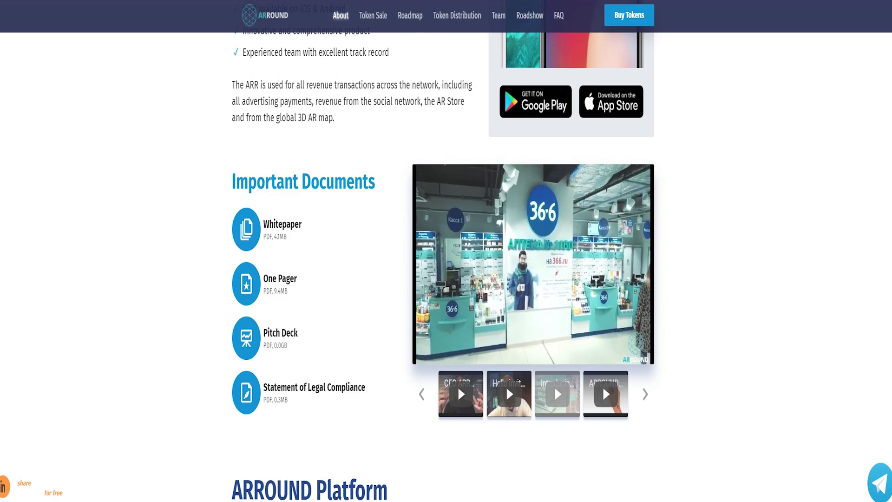
Step: Browse the ARROUND Platform, blockchain, Our Partners and Total Tokens on Sale sections
scroll("down", 3)
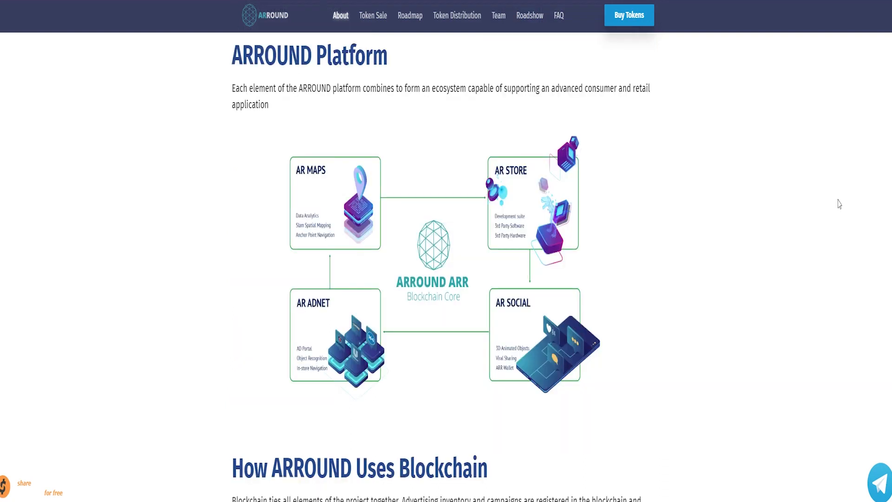
scroll("down", 3)
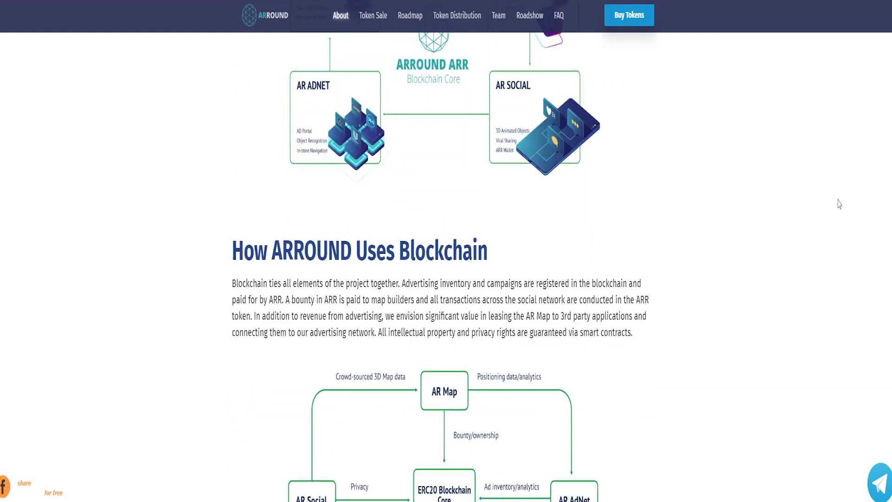
scroll("down", 3)
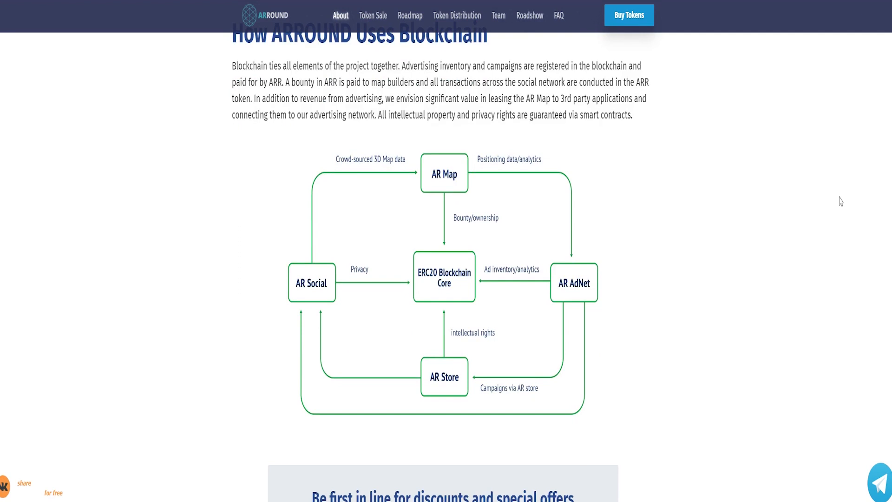
scroll("down", 3)
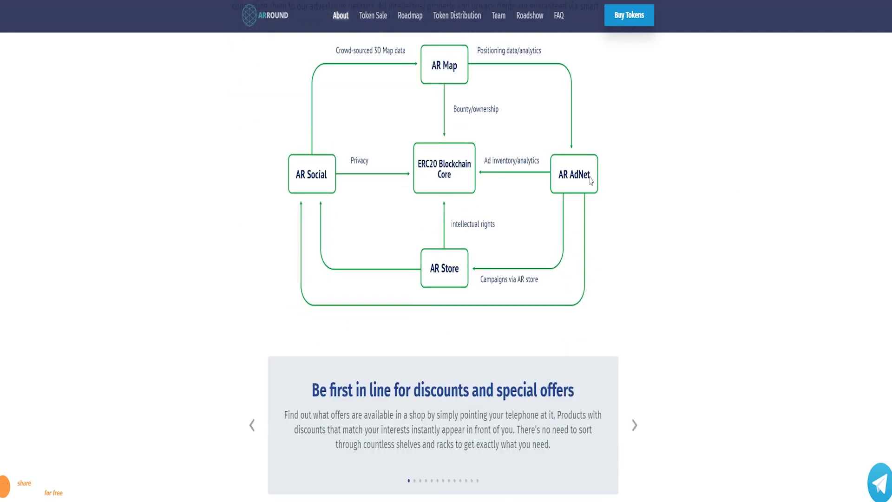
mouse_move(663, 172)
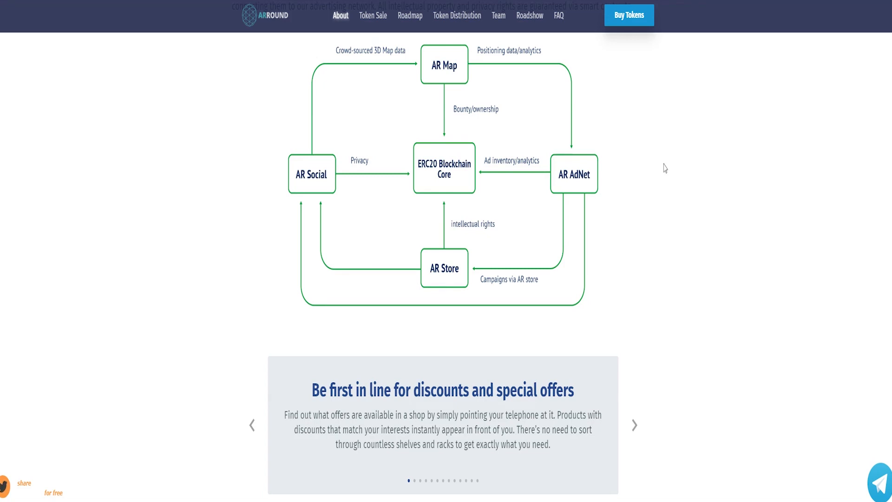
scroll("down", 3)
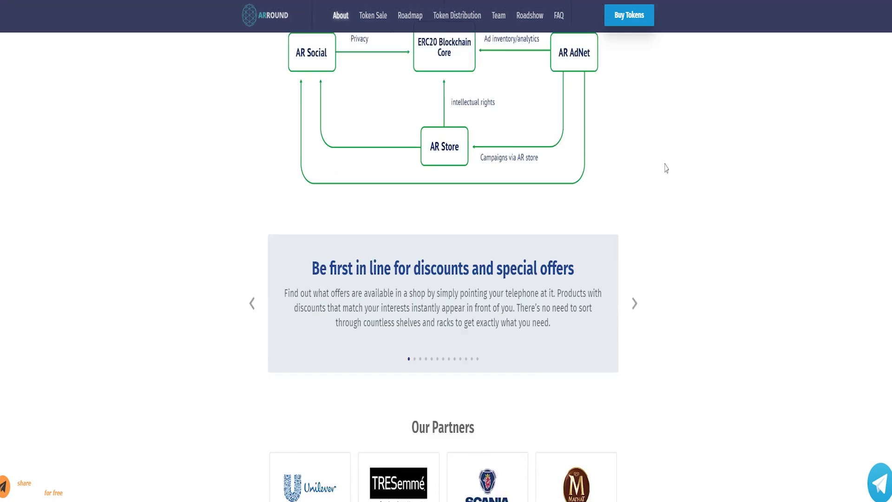
scroll("down", 3)
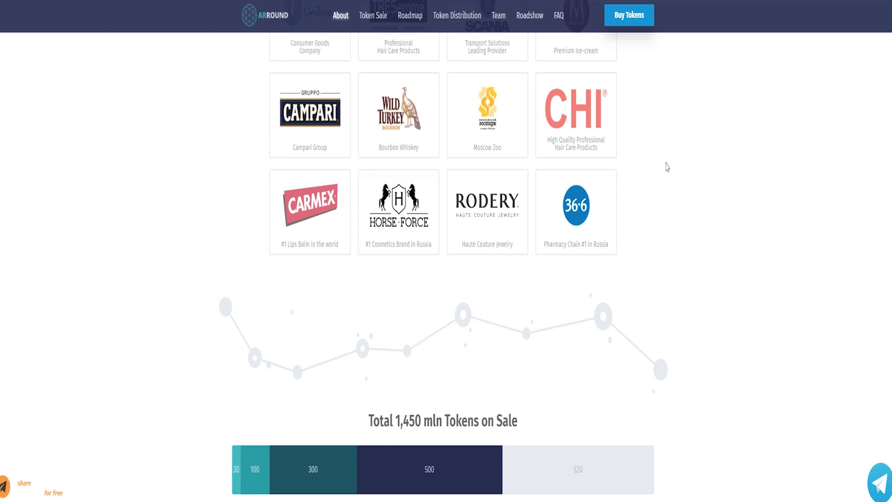
scroll("down", 3)
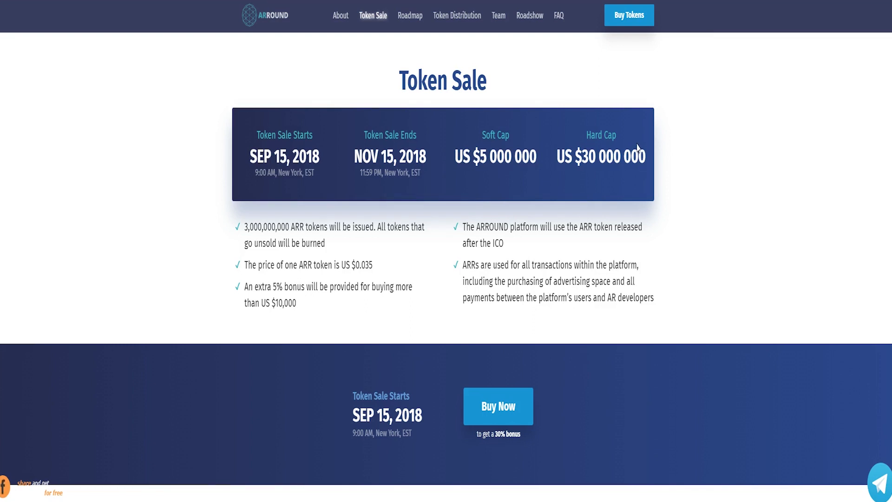
Step: Read the Token Sale, Roadmap and Token Distribution sections, then jump to Team
scroll("down", 3)
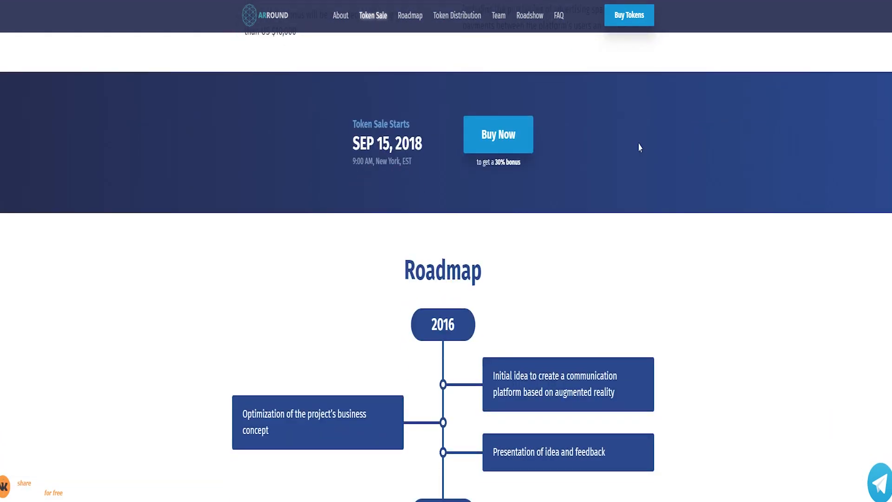
scroll("down", 3)
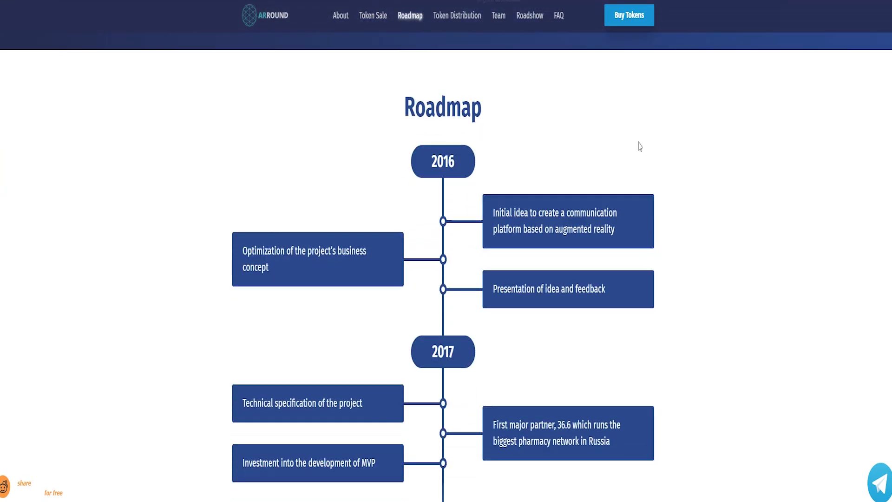
scroll("down", 3)
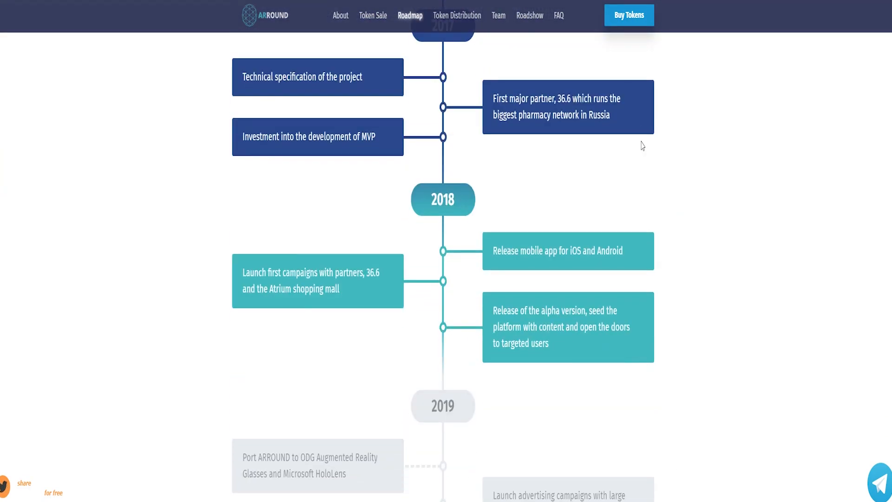
scroll("down", 3)
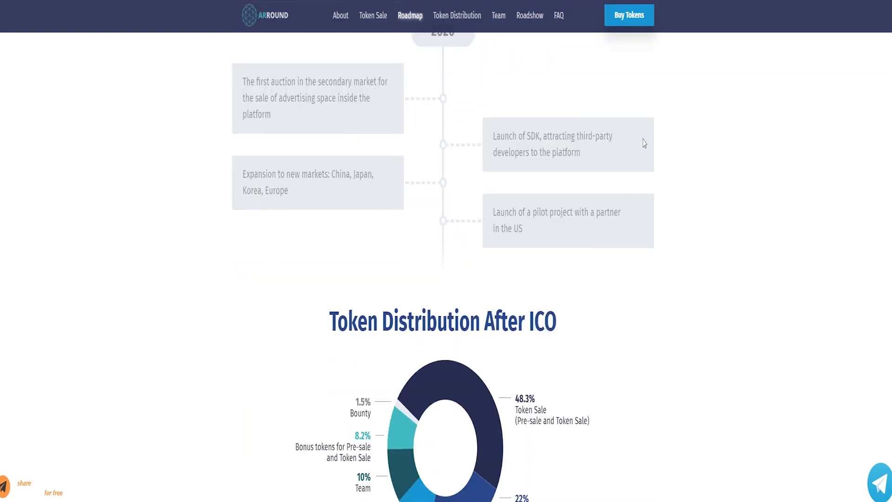
left_click(457, 15)
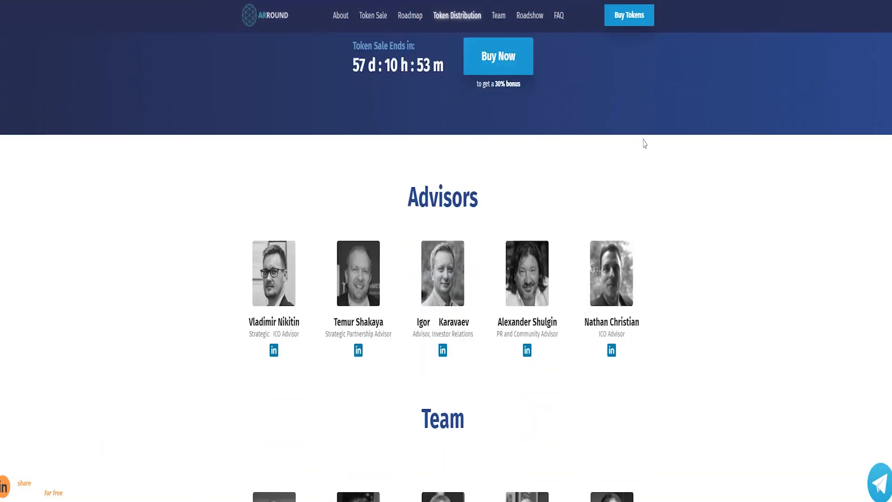
Step: Check the advisor and CMO LinkedIn profiles and browse road show events to Tokyo
left_click(497, 15)
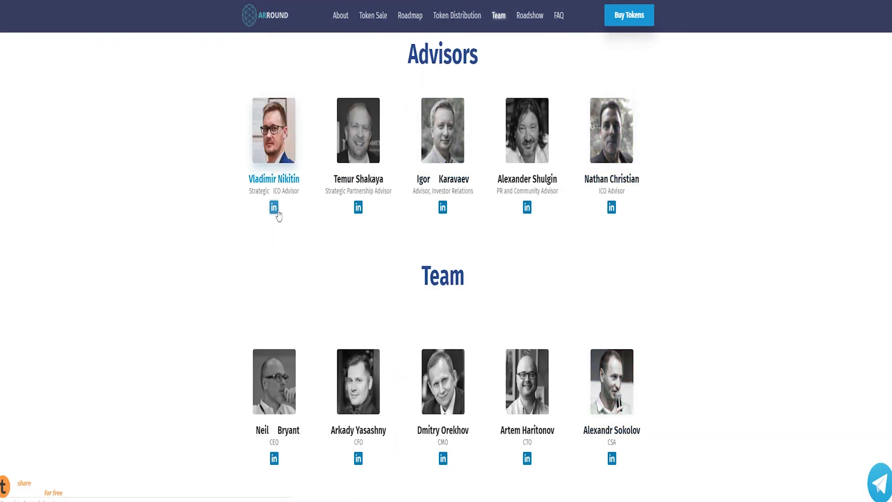
mouse_move(449, 213)
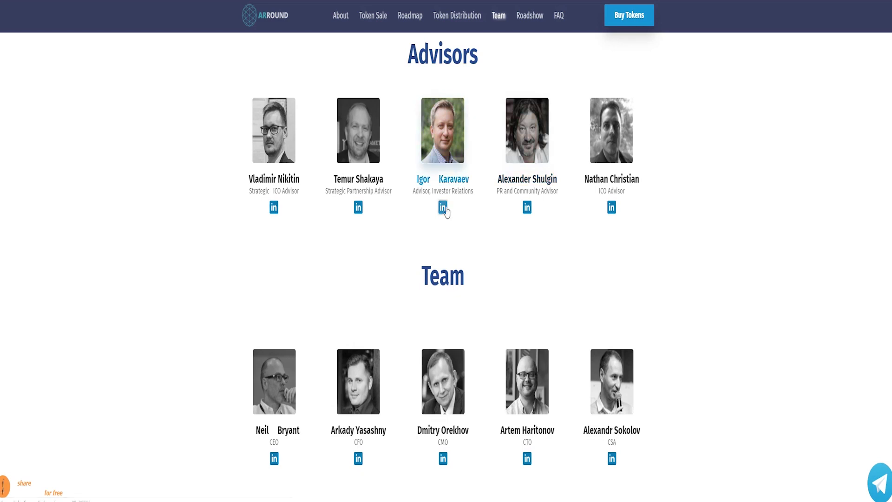
scroll("down", 3)
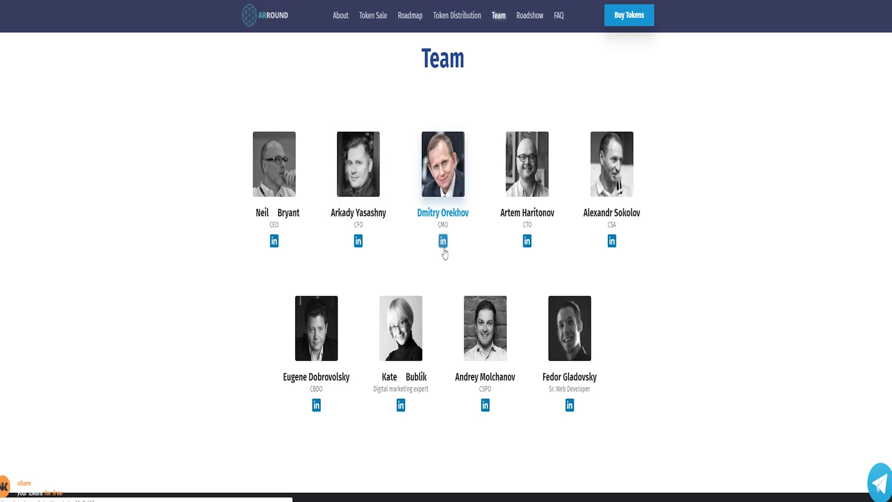
left_click(529, 16)
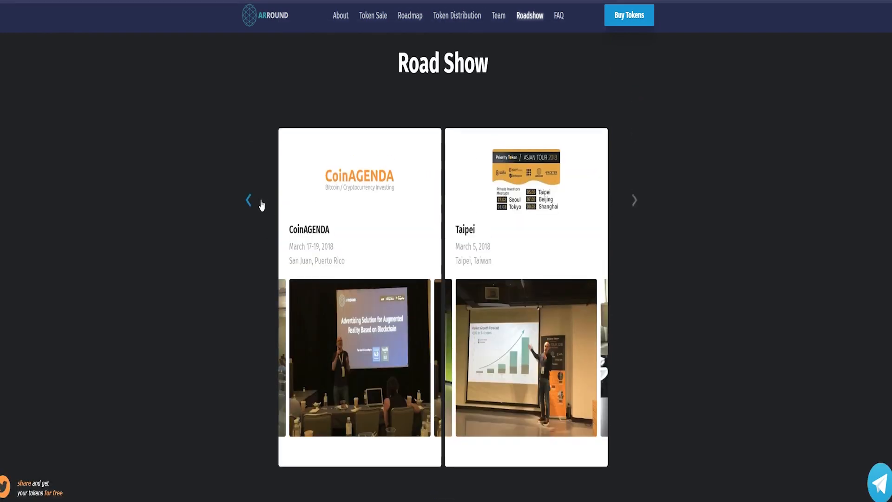
left_click(634, 200)
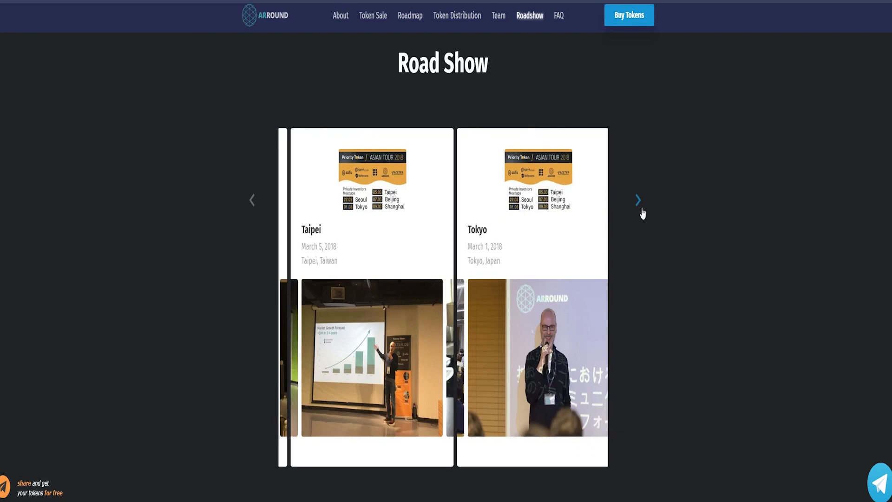
scroll("down", 3)
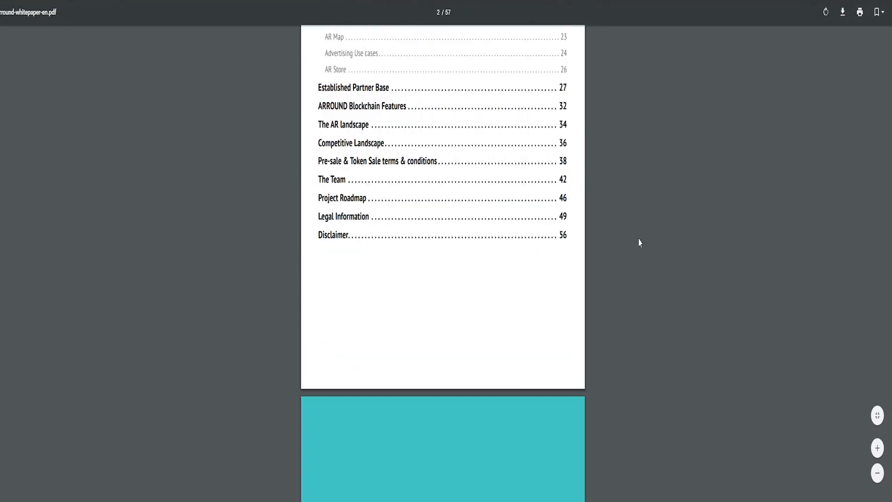
Step: Read the whitepaper from system architecture through token bonuses and distribution to Advisors
scroll("down", 3)
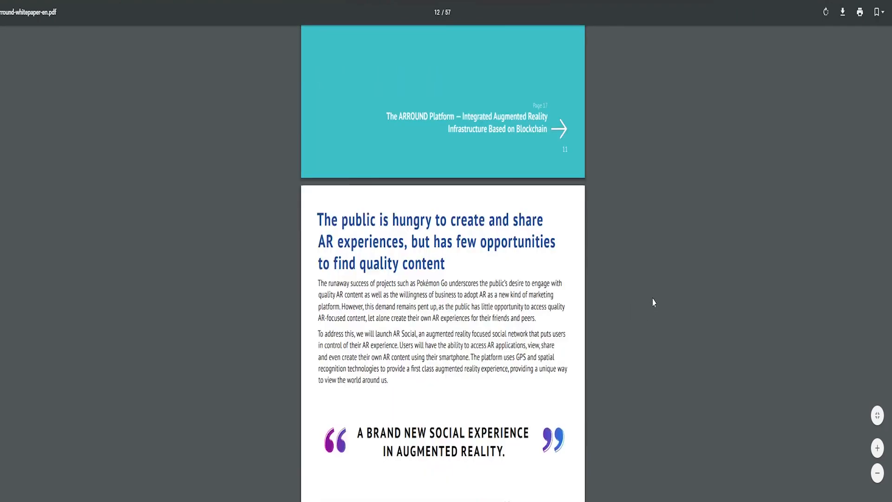
scroll("down", 3)
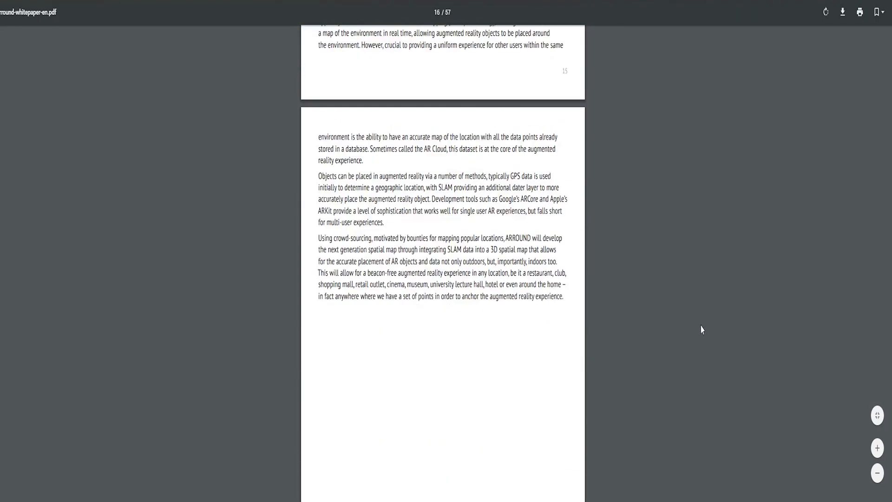
scroll("down", 3)
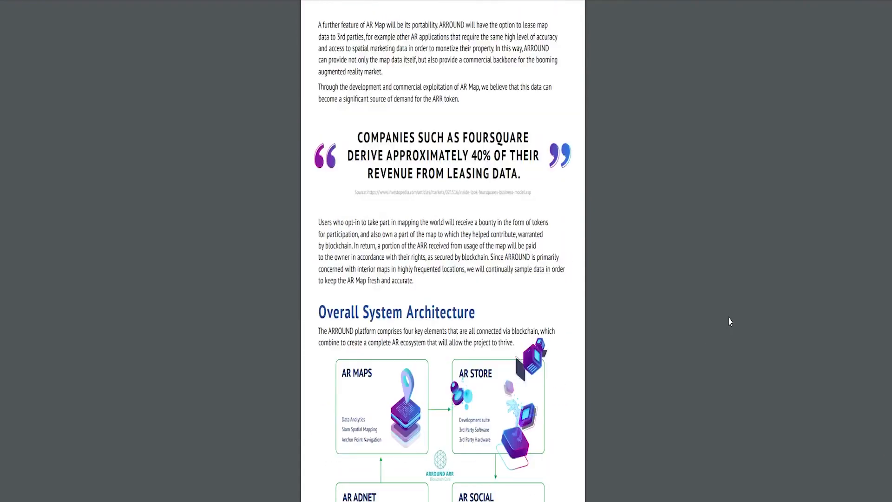
scroll("down", 3)
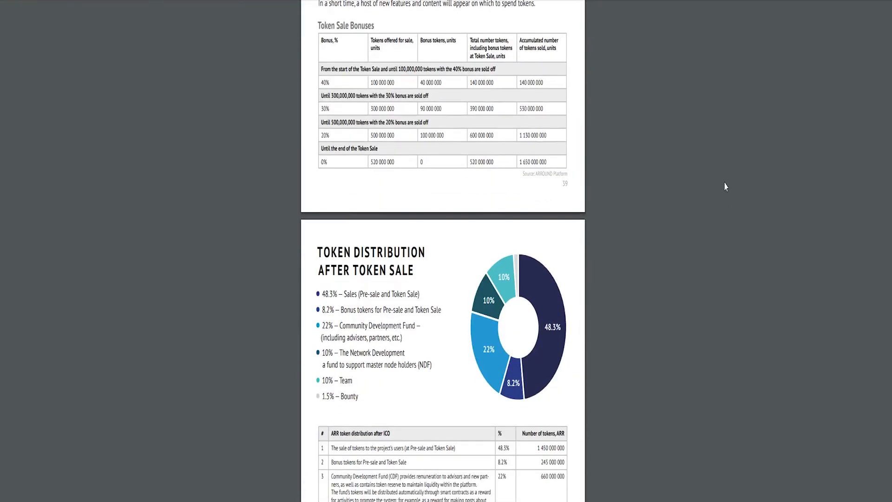
scroll("down", 3)
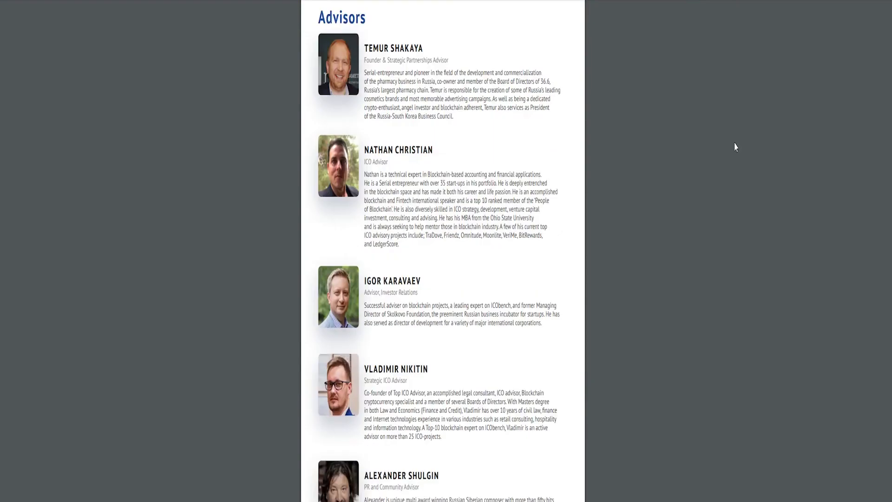
scroll("down", 3)
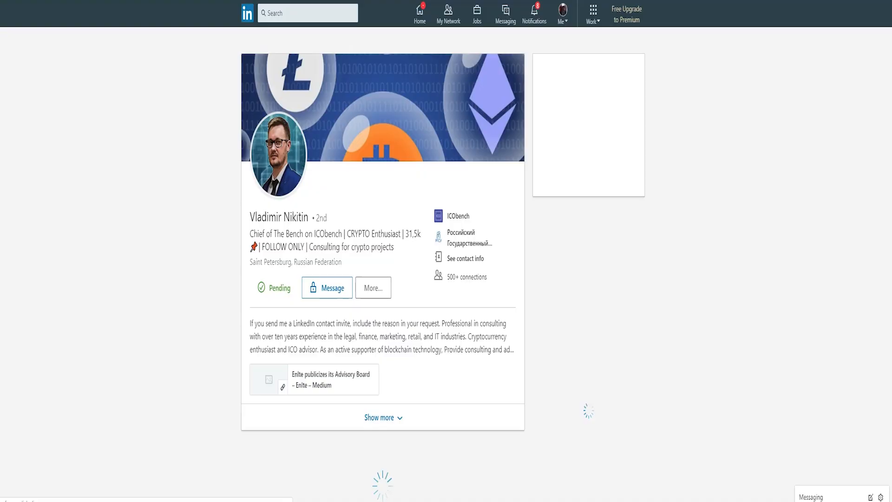
scroll("down", 3)
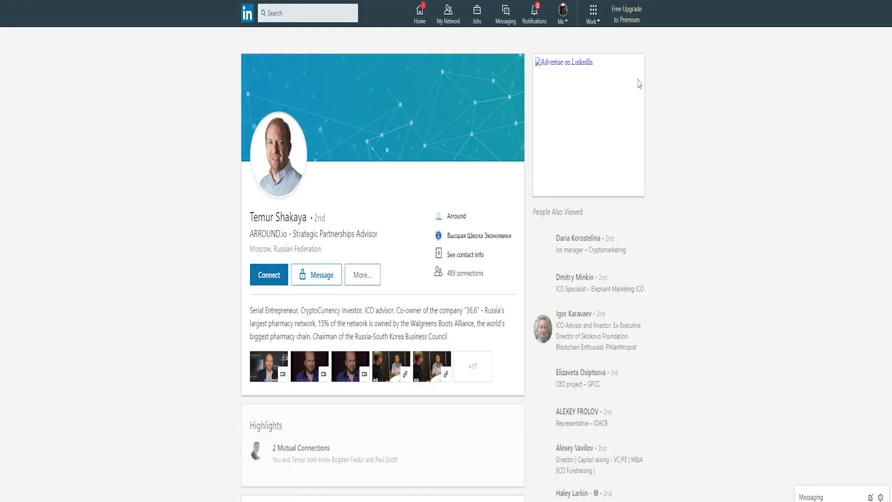
scroll("down", 3)
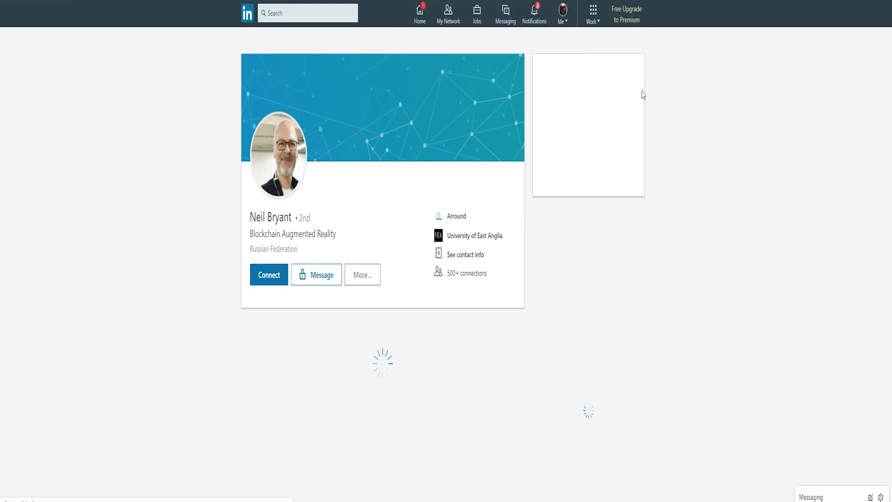
scroll("down", 3)
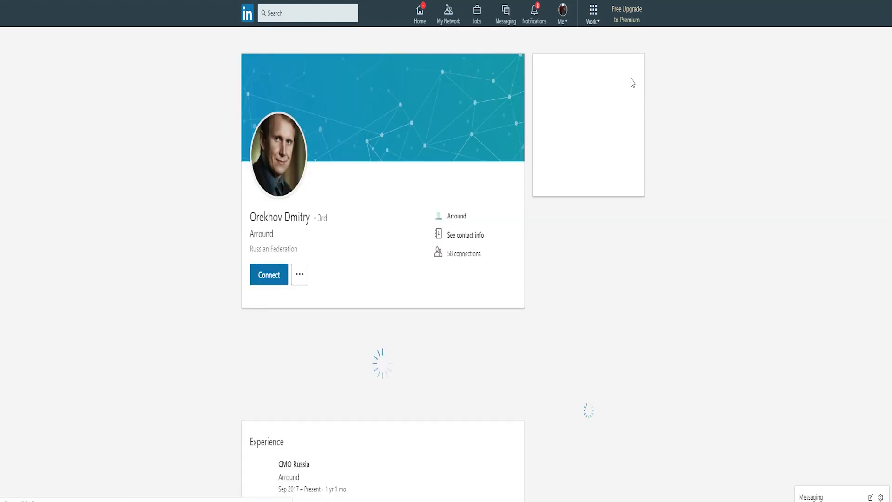
scroll("down", 3)
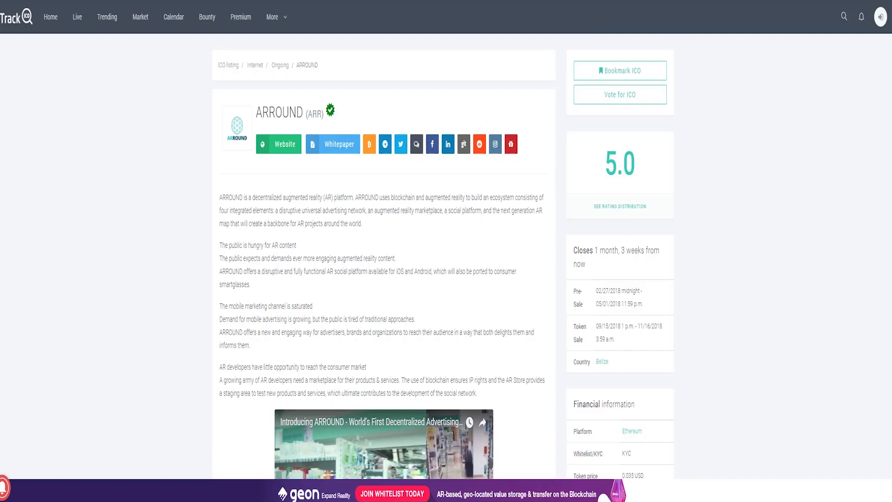
Step: Open TrackICO's Statistics tab and review the Alexa, Twitter, YouTube and Telegram charts
scroll("down", 3)
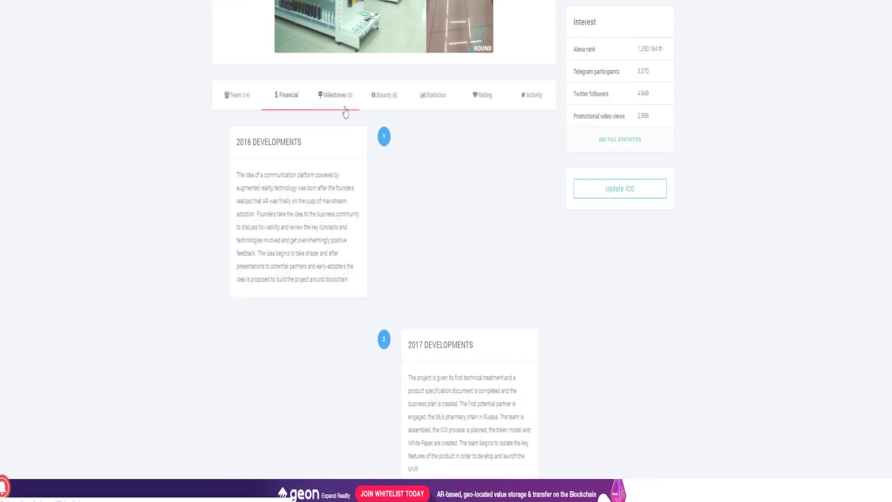
left_click(435, 150)
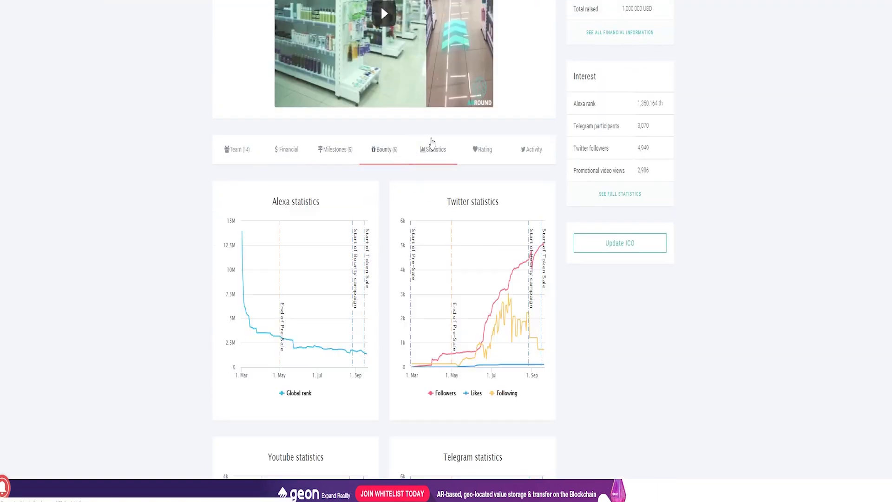
scroll("down", 3)
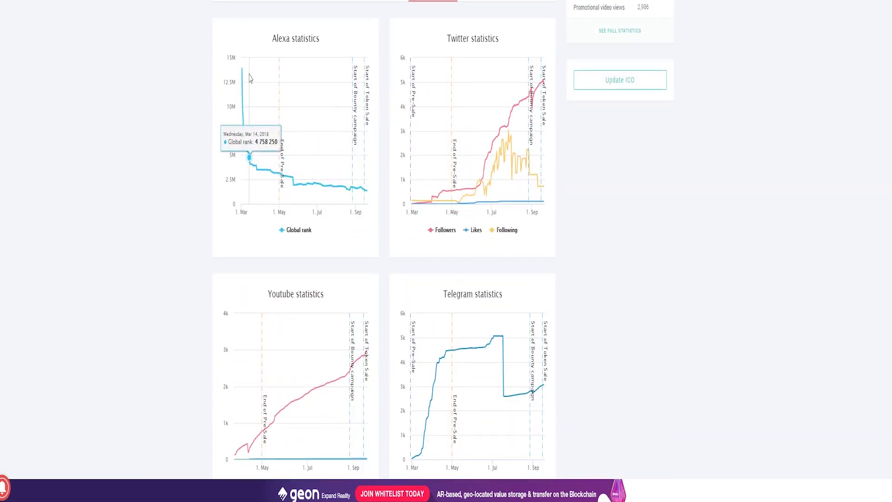
scroll("down", 3)
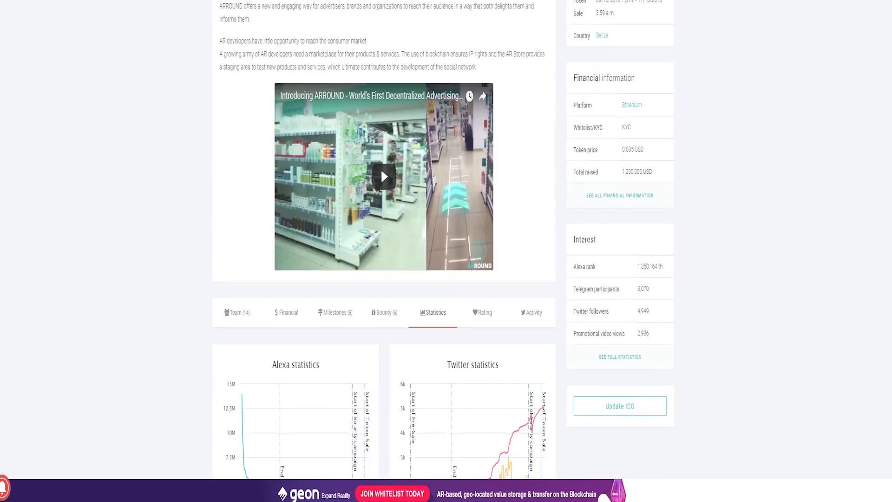
scroll("down", 3)
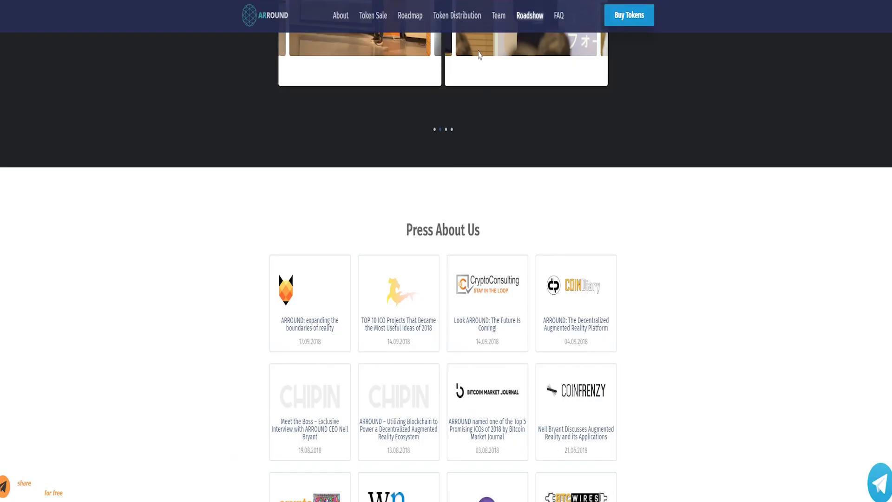
Step: Jump to the Token Distribution chart, then to the About section's partner brands
left_click(457, 16)
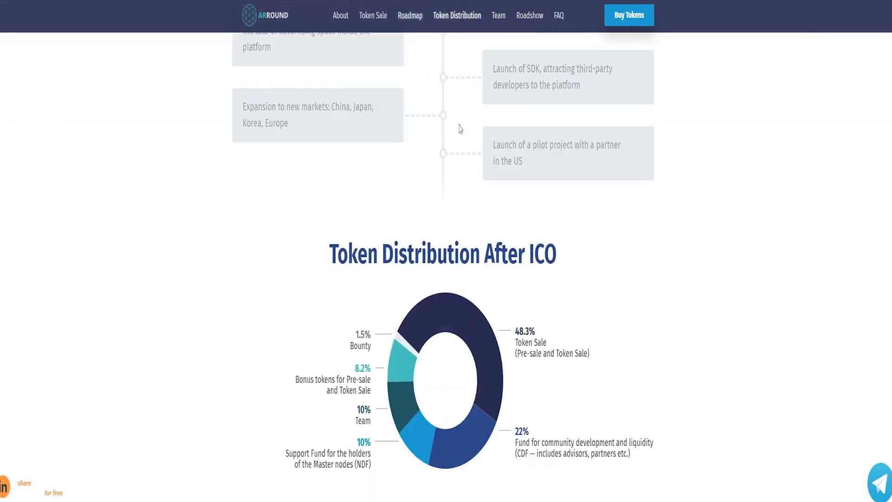
left_click(340, 15)
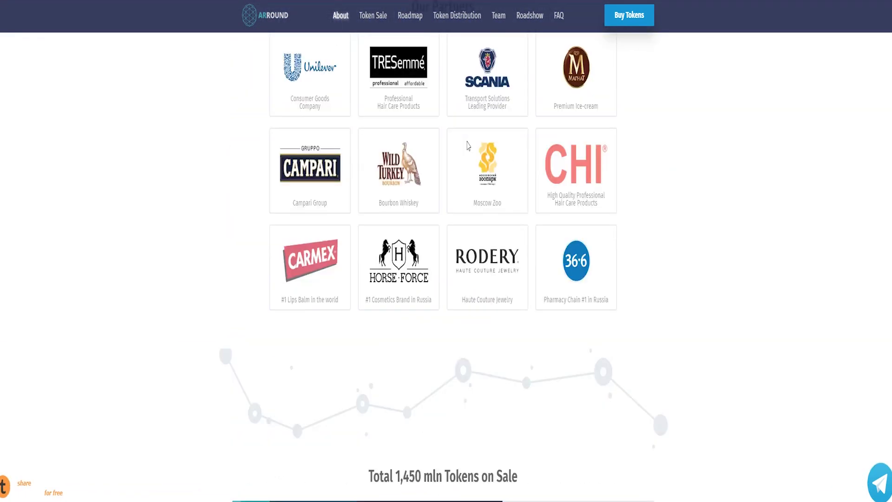
scroll("up", 3)
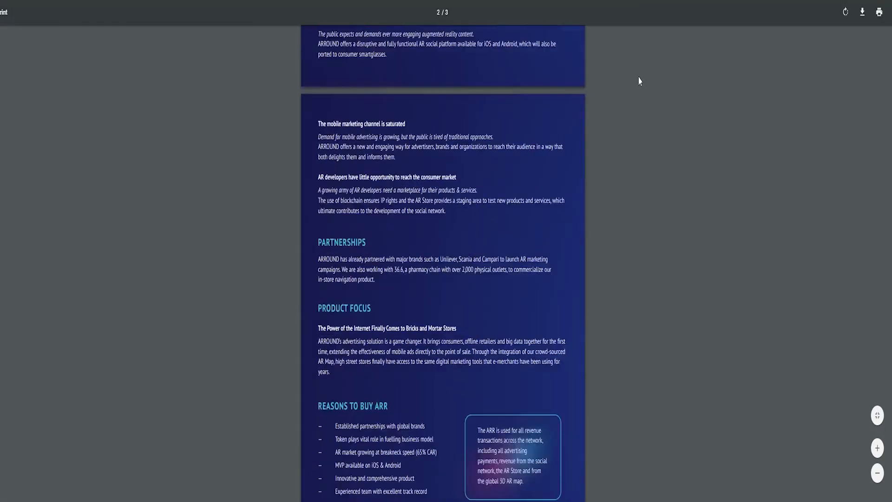
Step: Scroll the ARROUND one-pager to its Partnerships, Product Focus and Reasons to Buy ARR sections
scroll("down", 3)
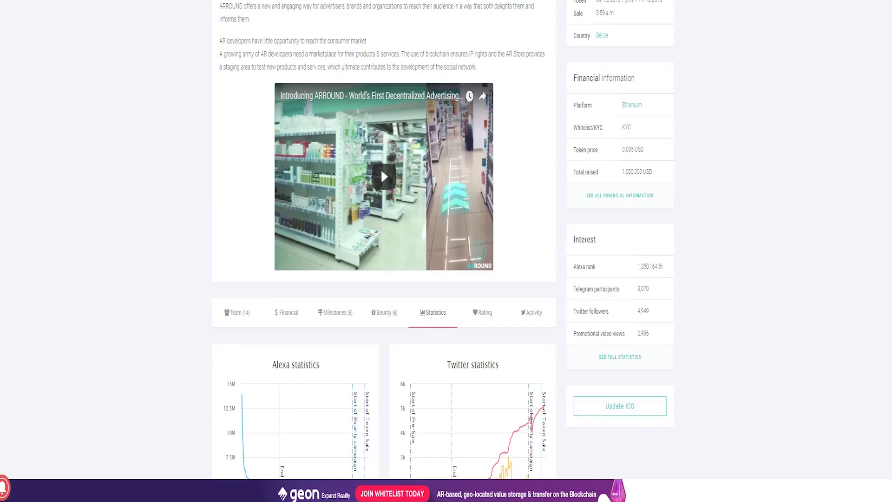
Step: View TrackICO's ARROUND rating tables for ICO information, social media and team
scroll("down", 3)
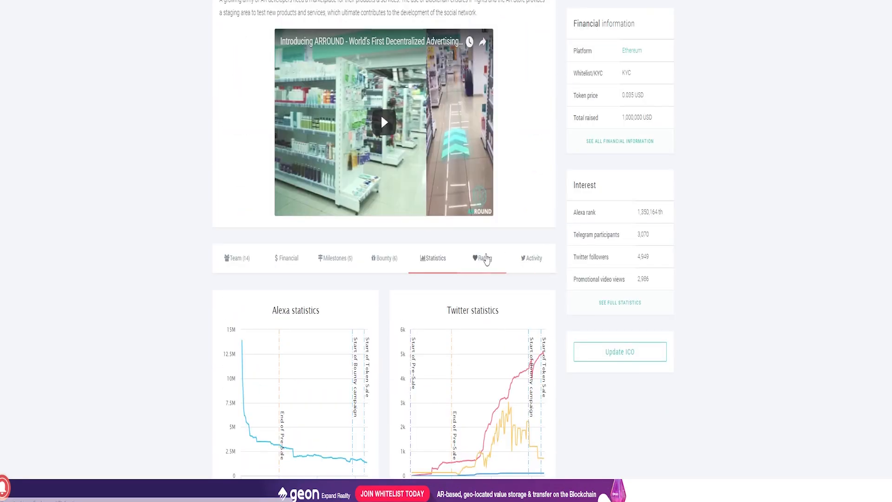
left_click(484, 258)
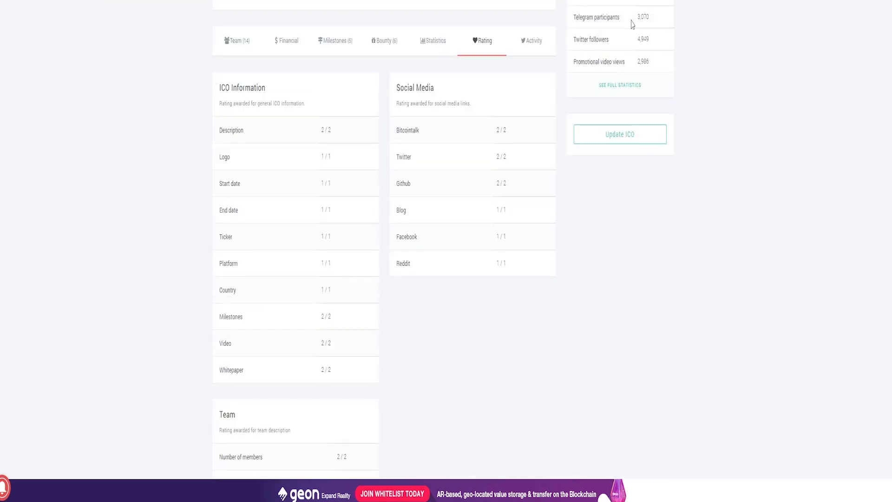
scroll("up", 3)
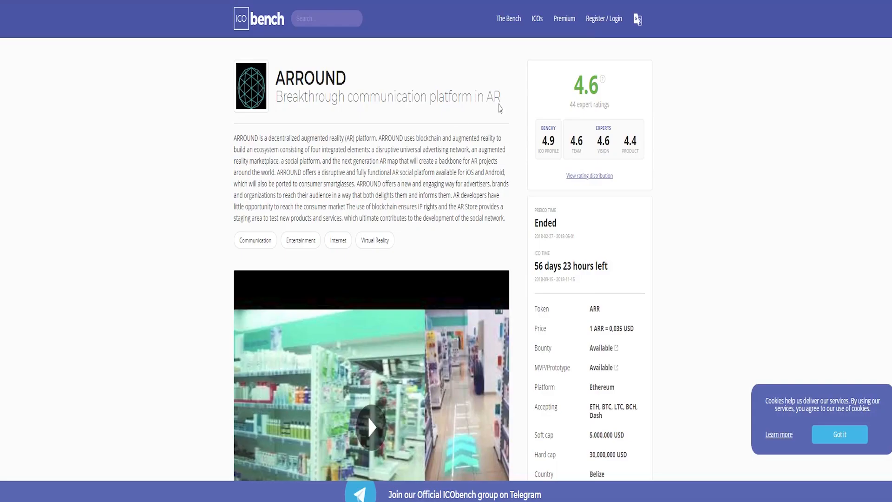
Step: Check ARROUND's advisors on ICObench, then browse the expert ratings and their comments
scroll("down", 3)
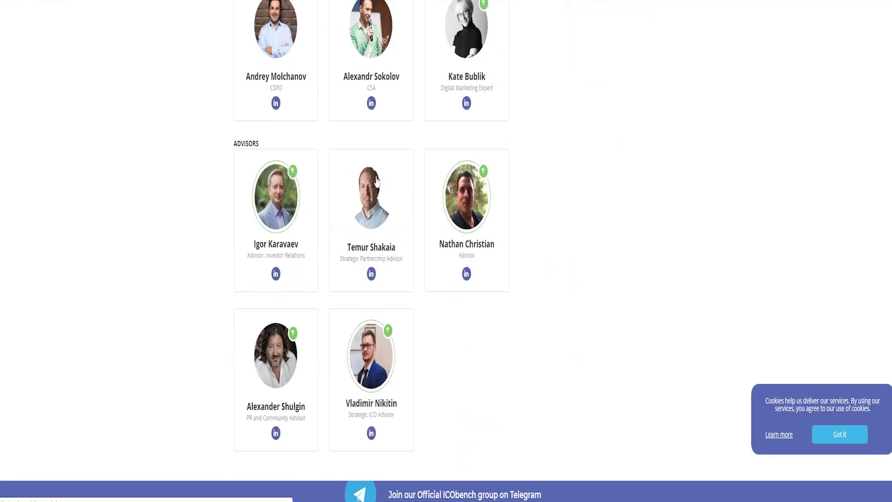
left_click(303, 41)
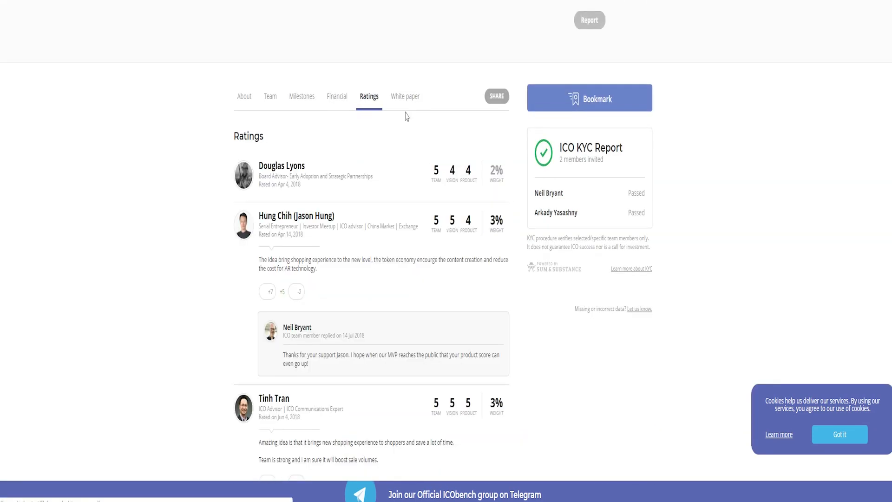
scroll("down", 3)
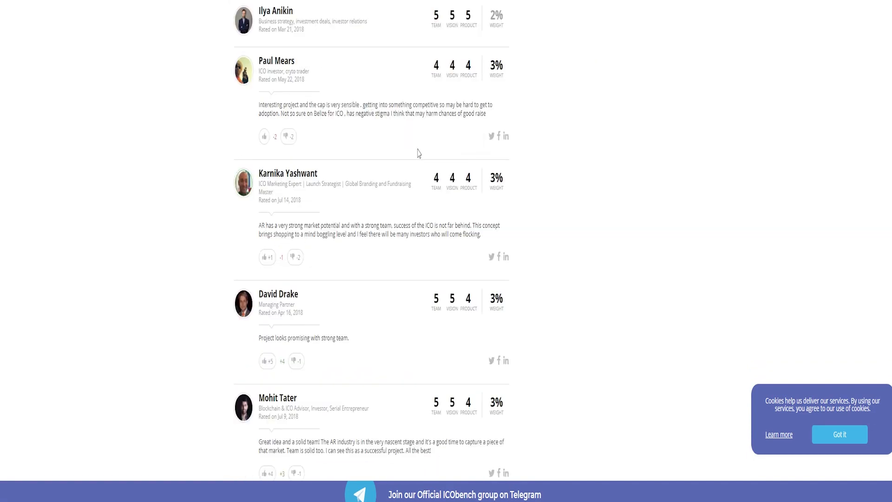
scroll("up", 3)
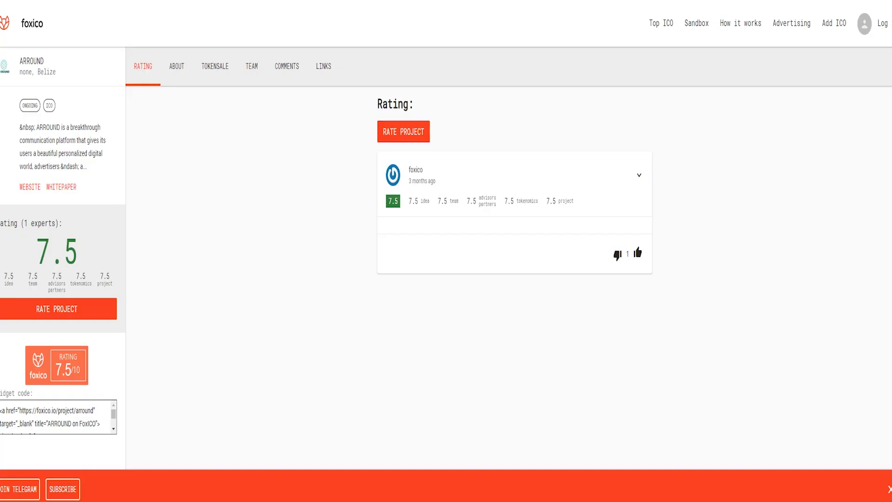
mouse_move(672, 252)
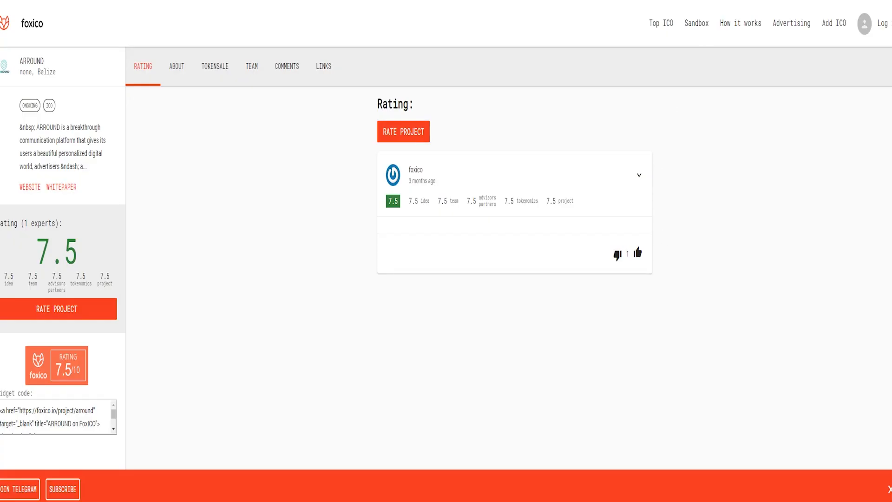
scroll("down", 3)
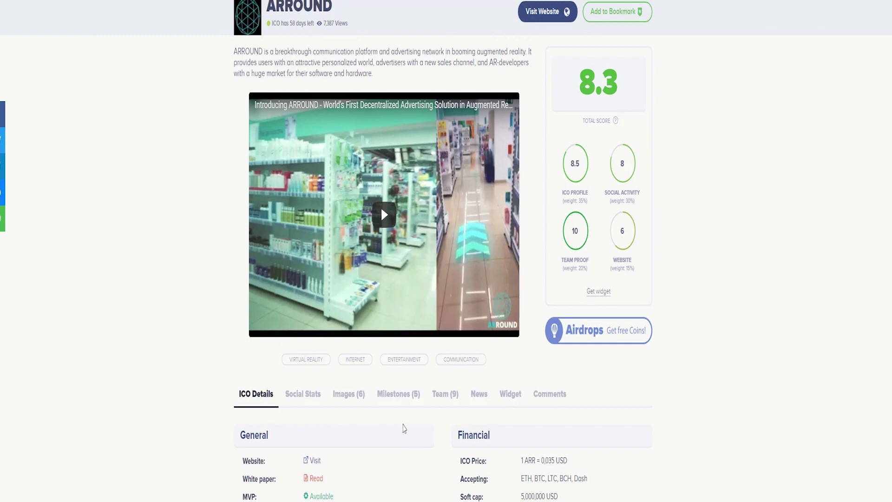
mouse_move(403, 423)
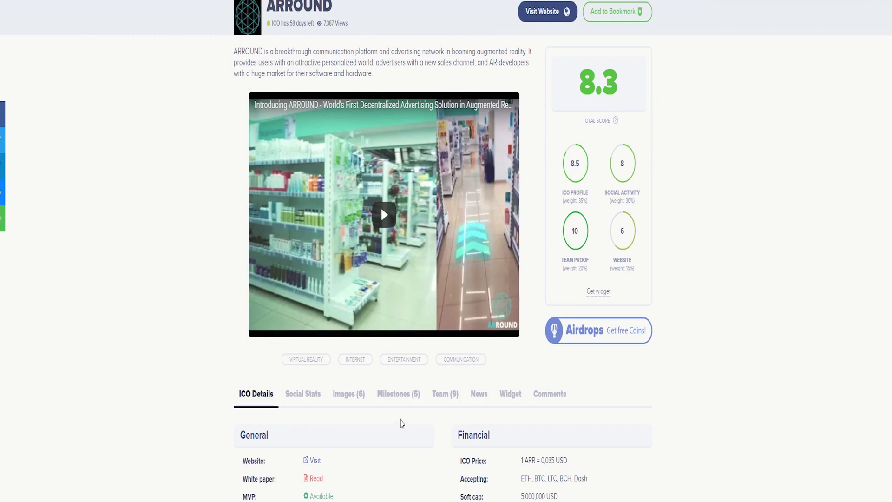
mouse_move(403, 419)
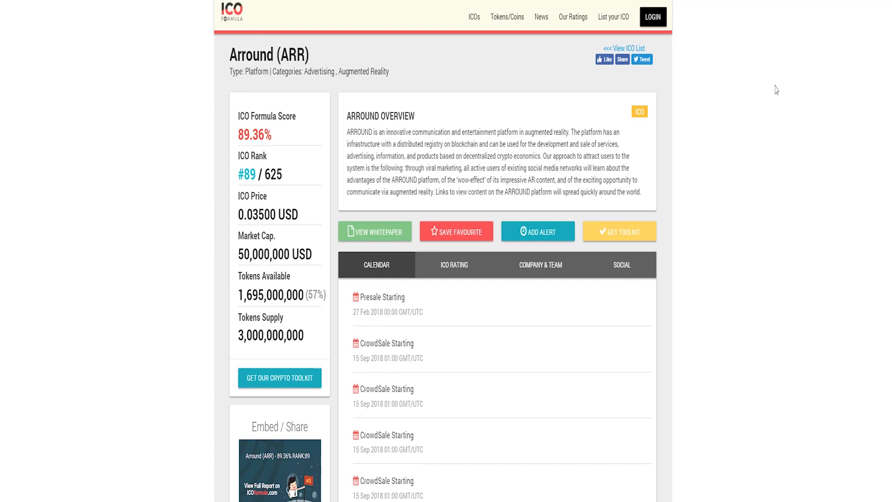
mouse_move(758, 16)
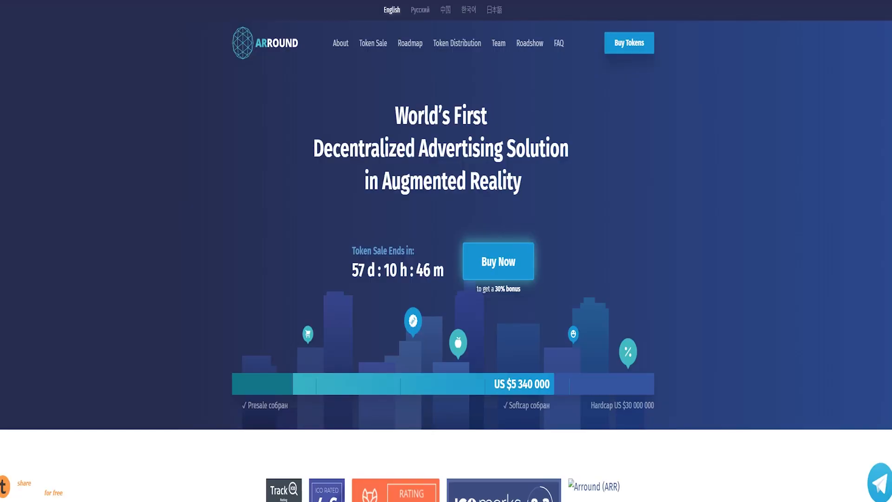
mouse_move(745, 244)
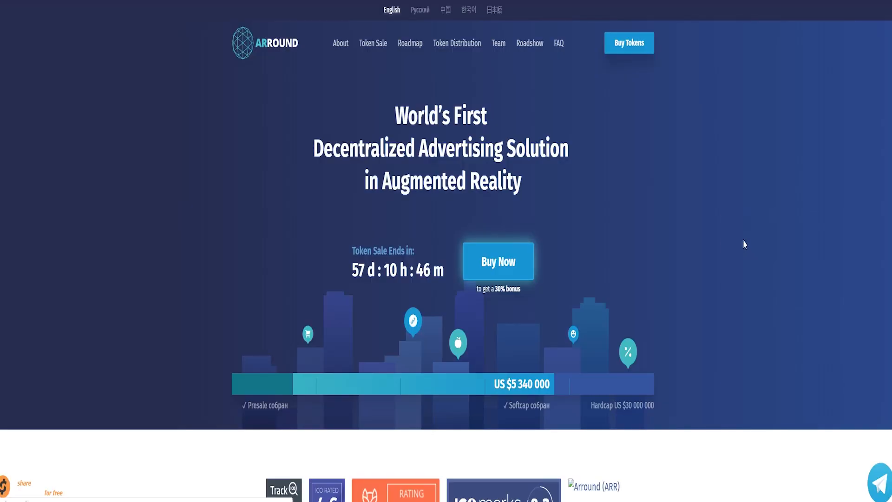